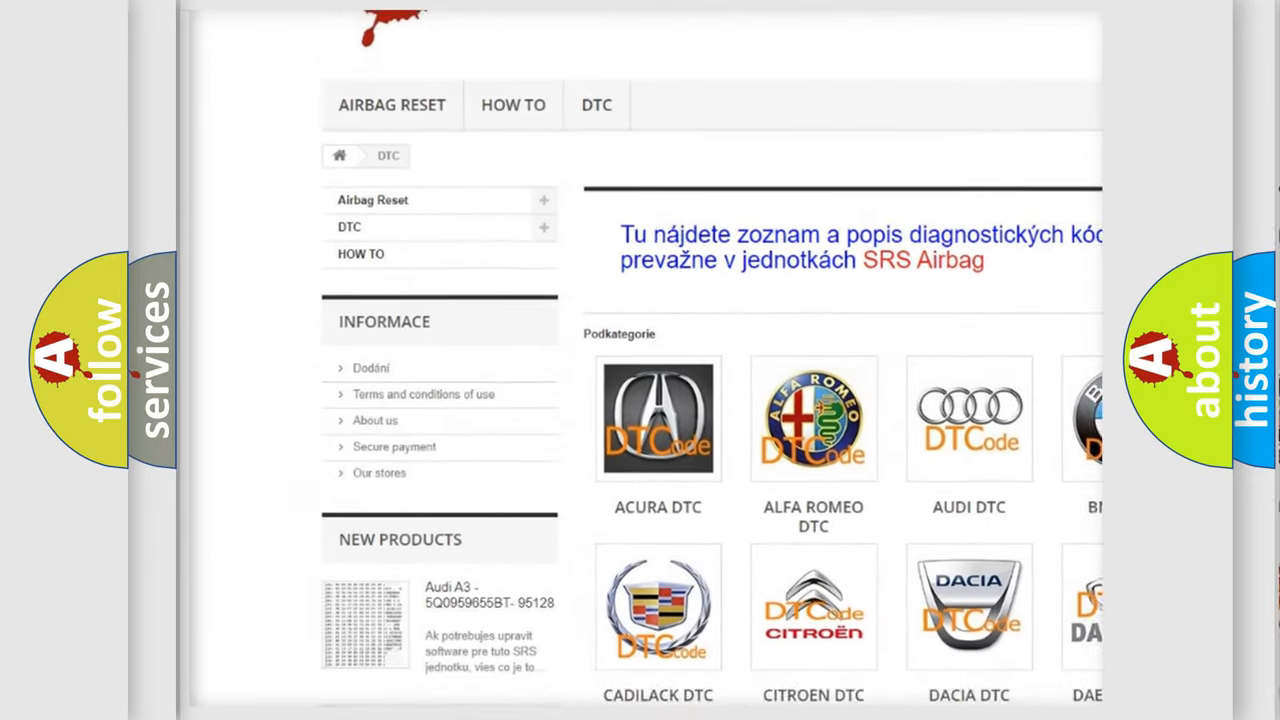
{"action": "scroll", "scroll_direction": "down", "scroll_amount": 3}
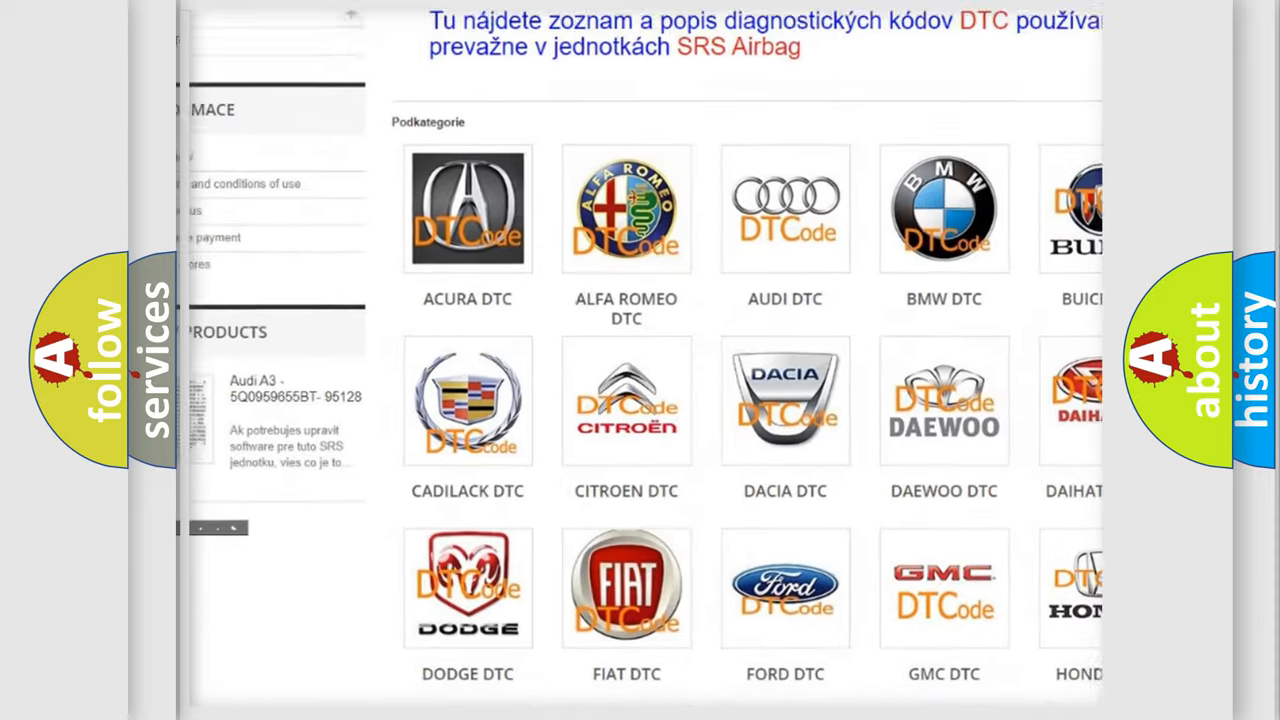
{"action": "scroll", "scroll_direction": "down", "scroll_amount": 3}
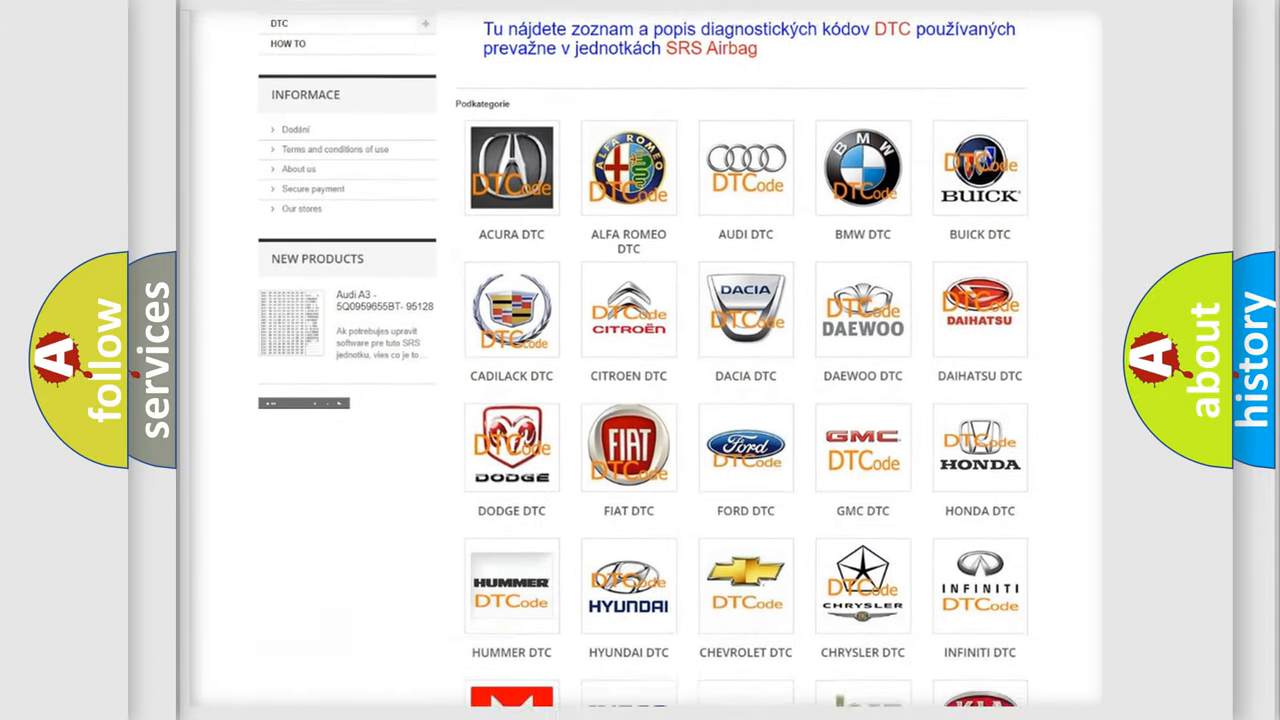